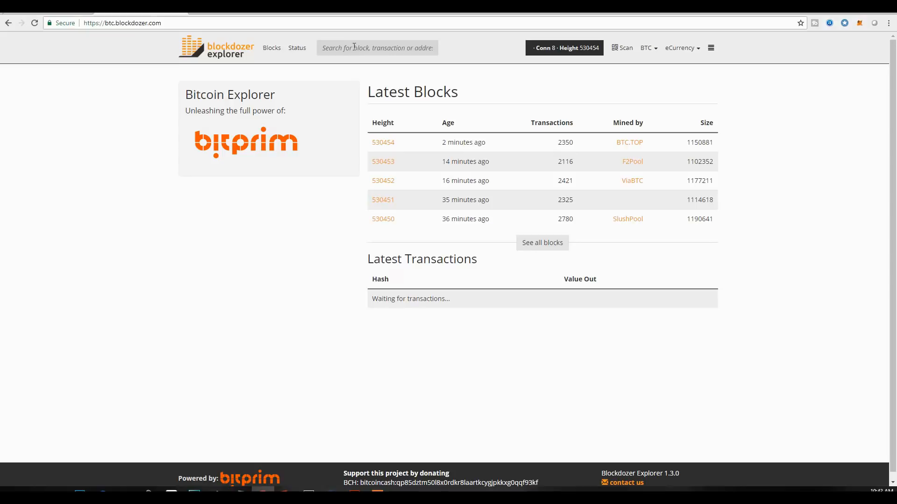
Step: Enter transaction ID 5a0f3a67…1e81 into the Blockdozer search box without submitting
left_click(376, 47)
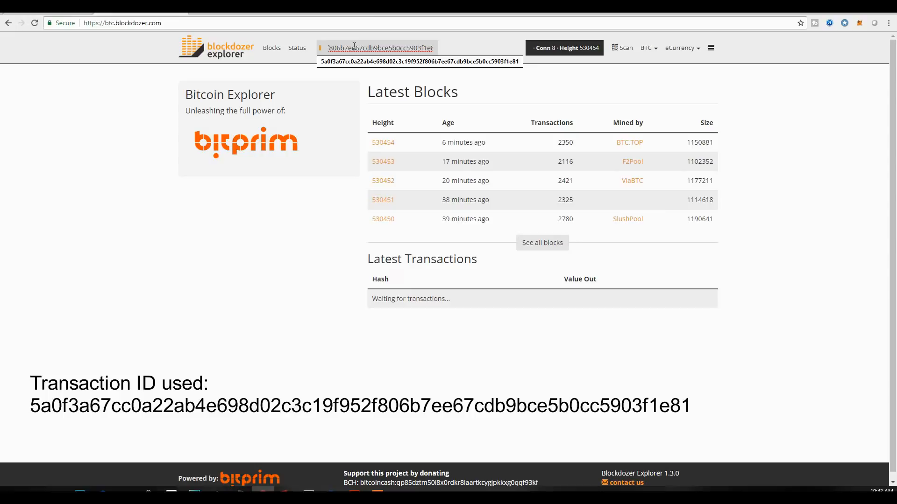
Step: Run the search to show the transaction page with three inputs, two outputs and fee
key("enter")
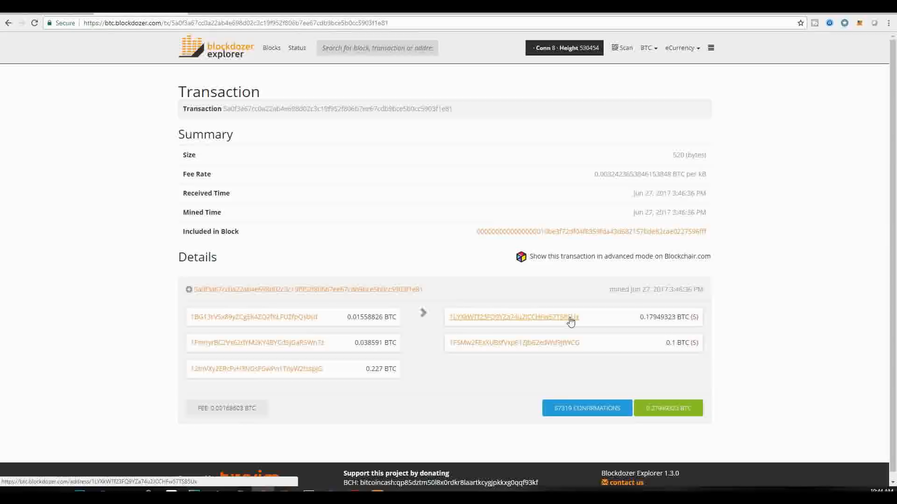
mouse_move(513, 348)
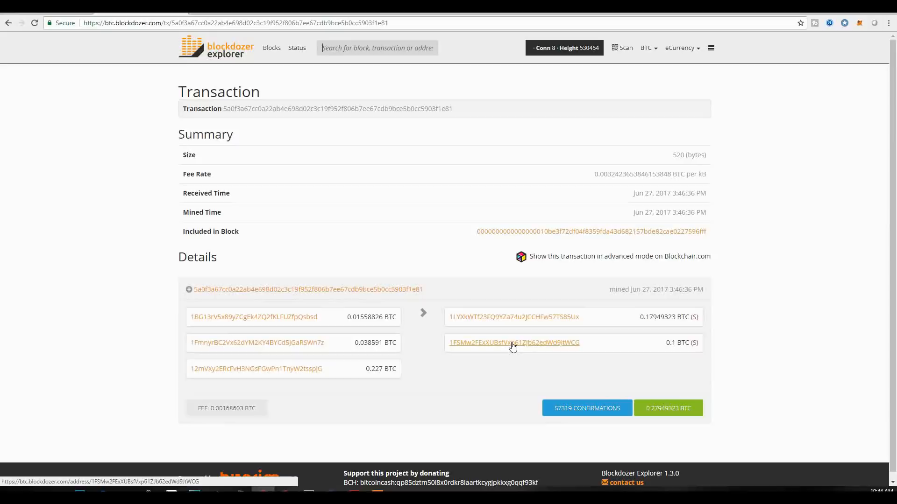
mouse_move(521, 321)
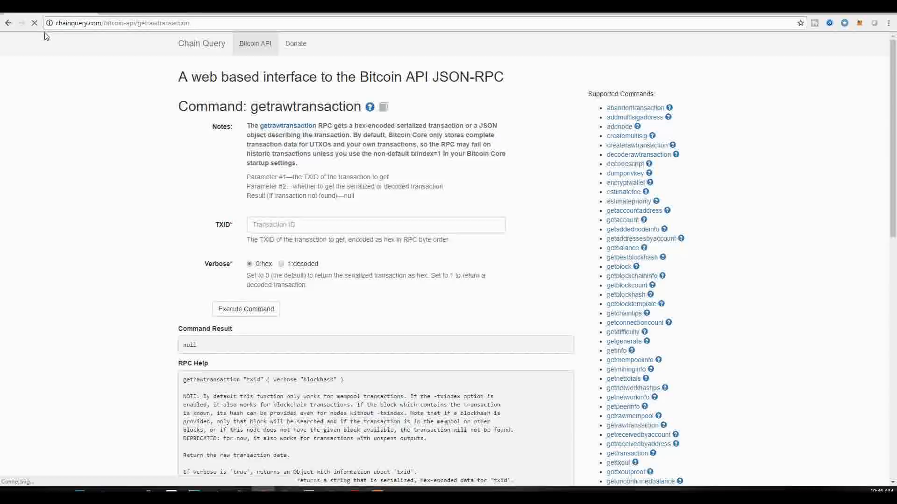
Step: Run getrawtransaction on txid 5a0f3a67…1e81 as hex, then as Verbose 1 decoded JSON
type("5a0f3a67cc0a22ab4e698d02c3c19f952f806b7ee67cdb9bce5b0cc5903f1e81")
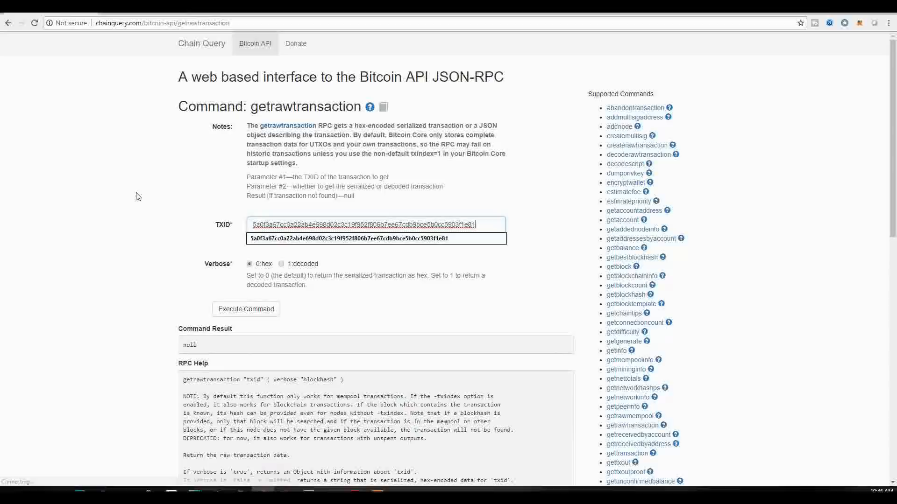
left_click(246, 309)
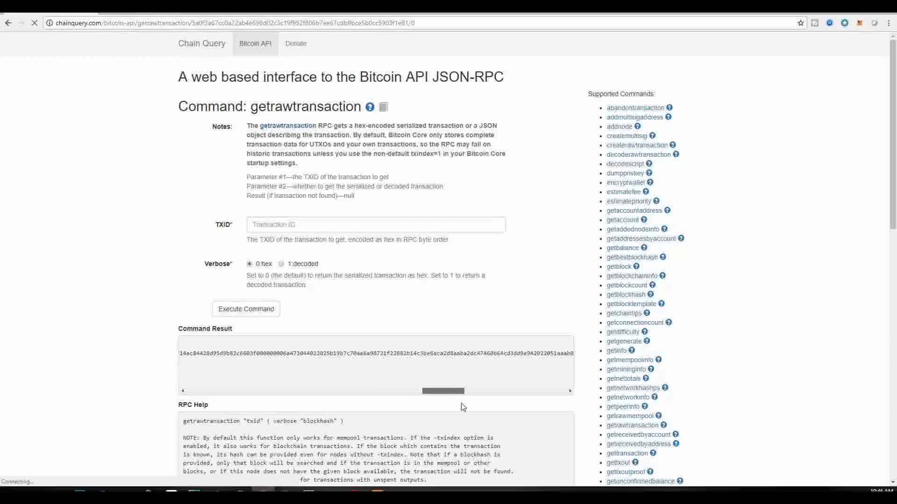
left_click(281, 263)
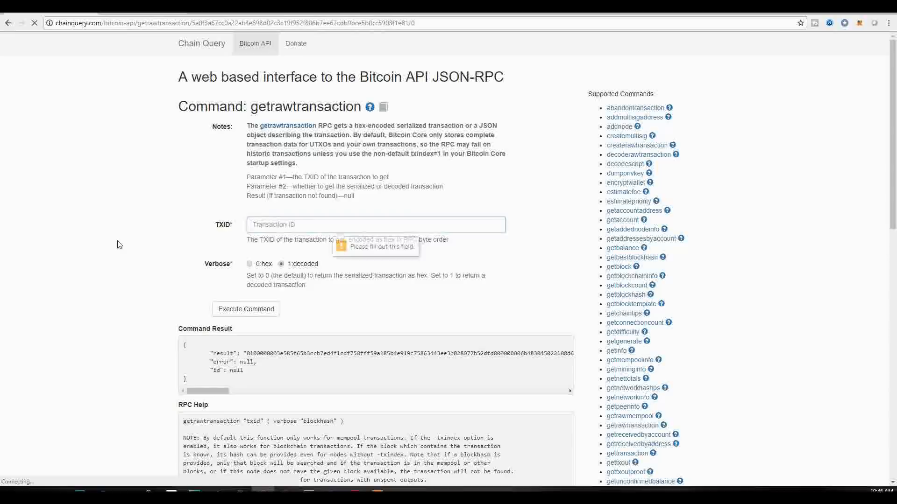
left_click(249, 263)
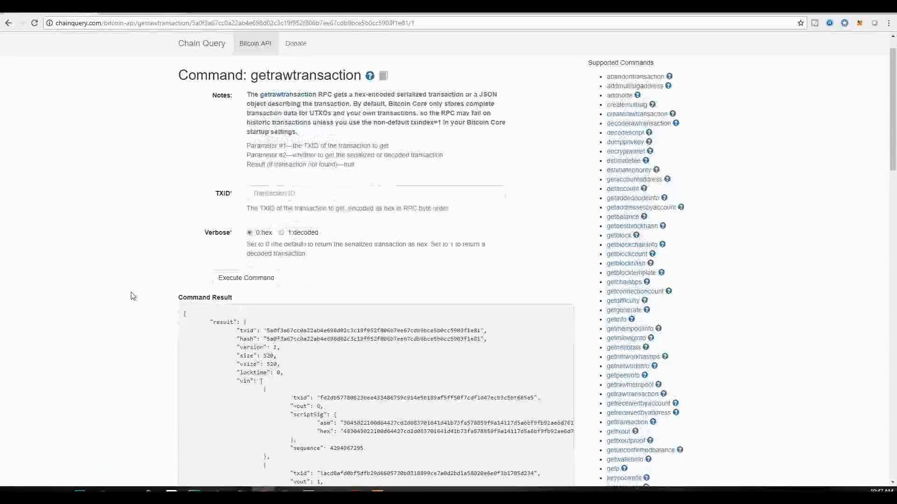
Step: Scroll the decoded JSON to review the three vin inputs and first vout output
scroll("down", 3)
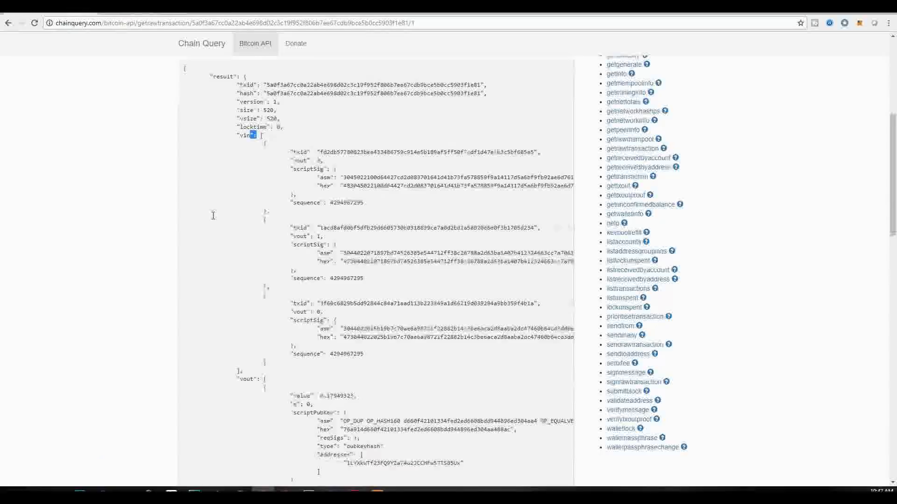
scroll("down", 3)
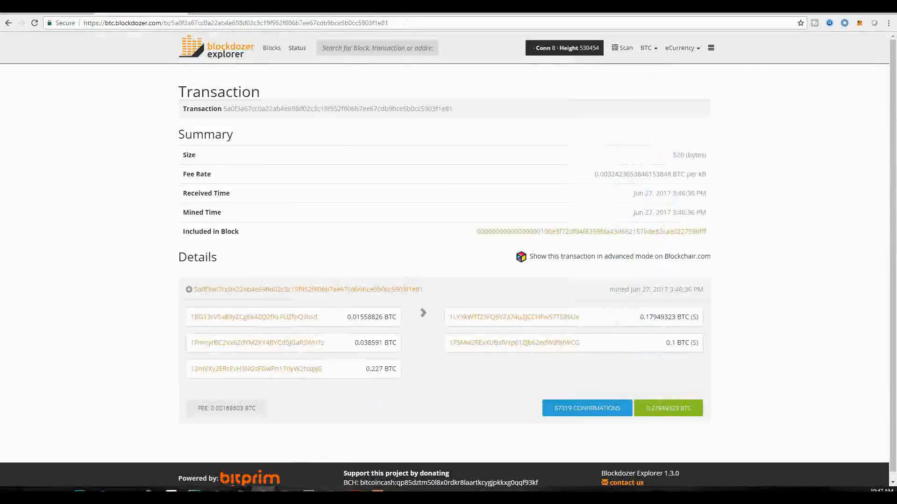
Step: Compare the input addresses on Blockdozer, then return to the decoded JSON on Chain Query
left_click(618, 256)
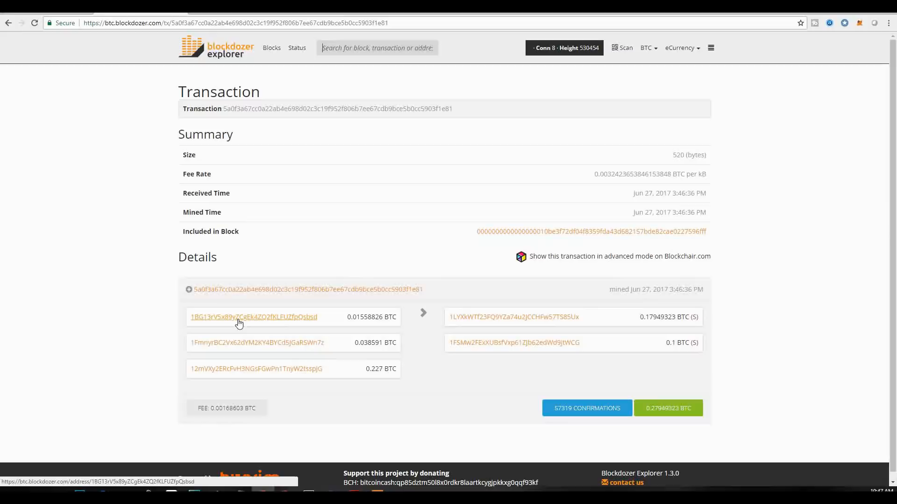
left_click(252, 317)
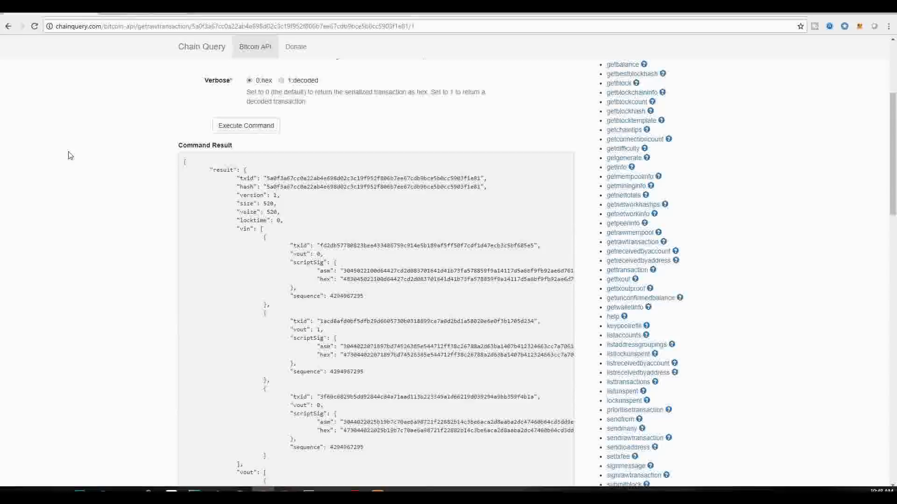
scroll("down", 3)
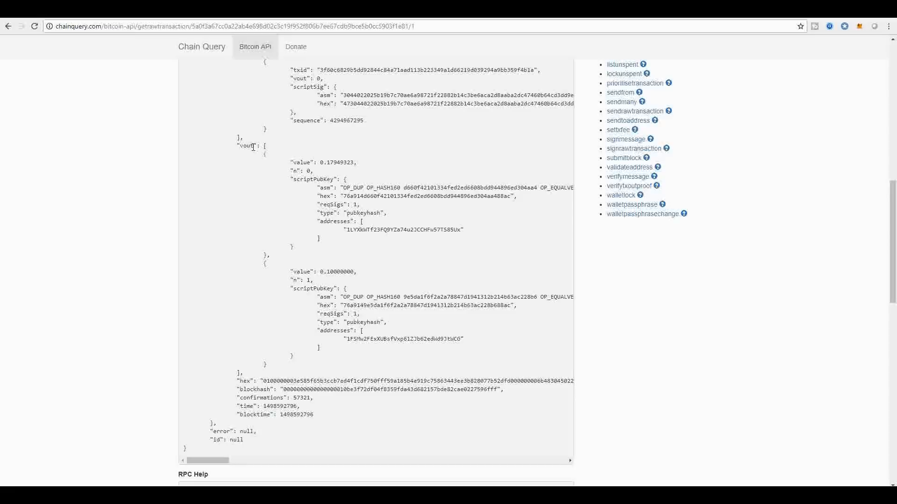
mouse_move(358, 346)
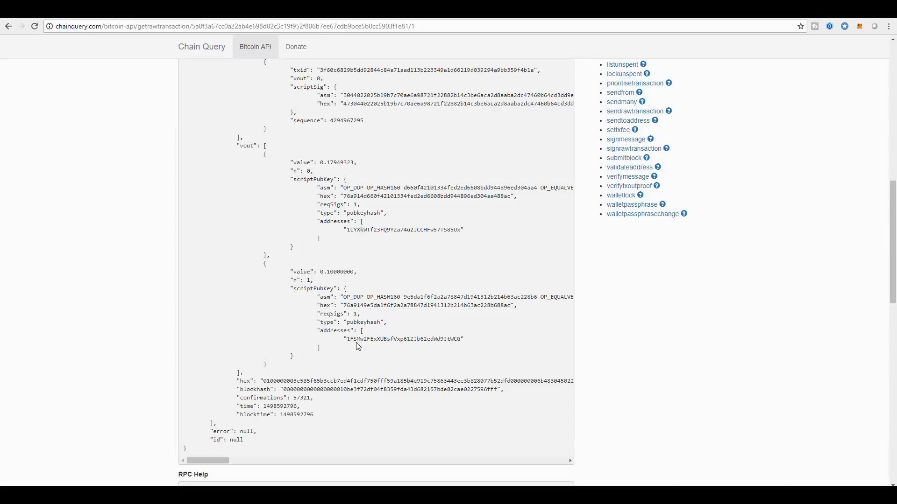